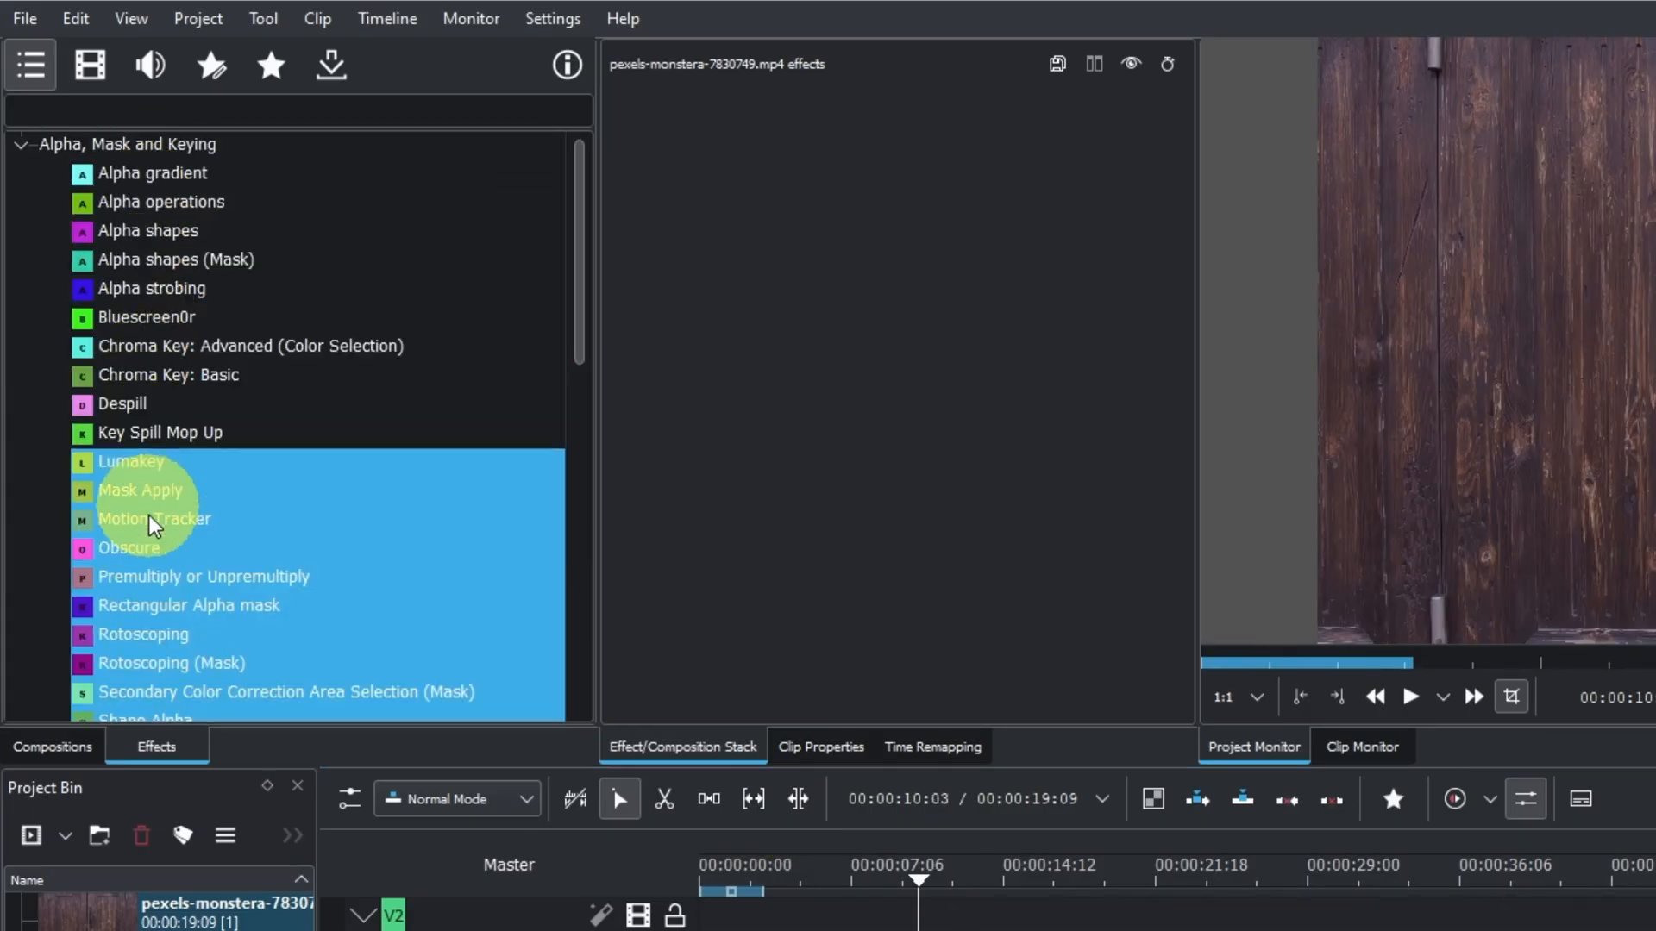
- Apply the Rotoscoping (Mask) effect from Alpha, Mask and Keying to the door clip
click(172, 664)
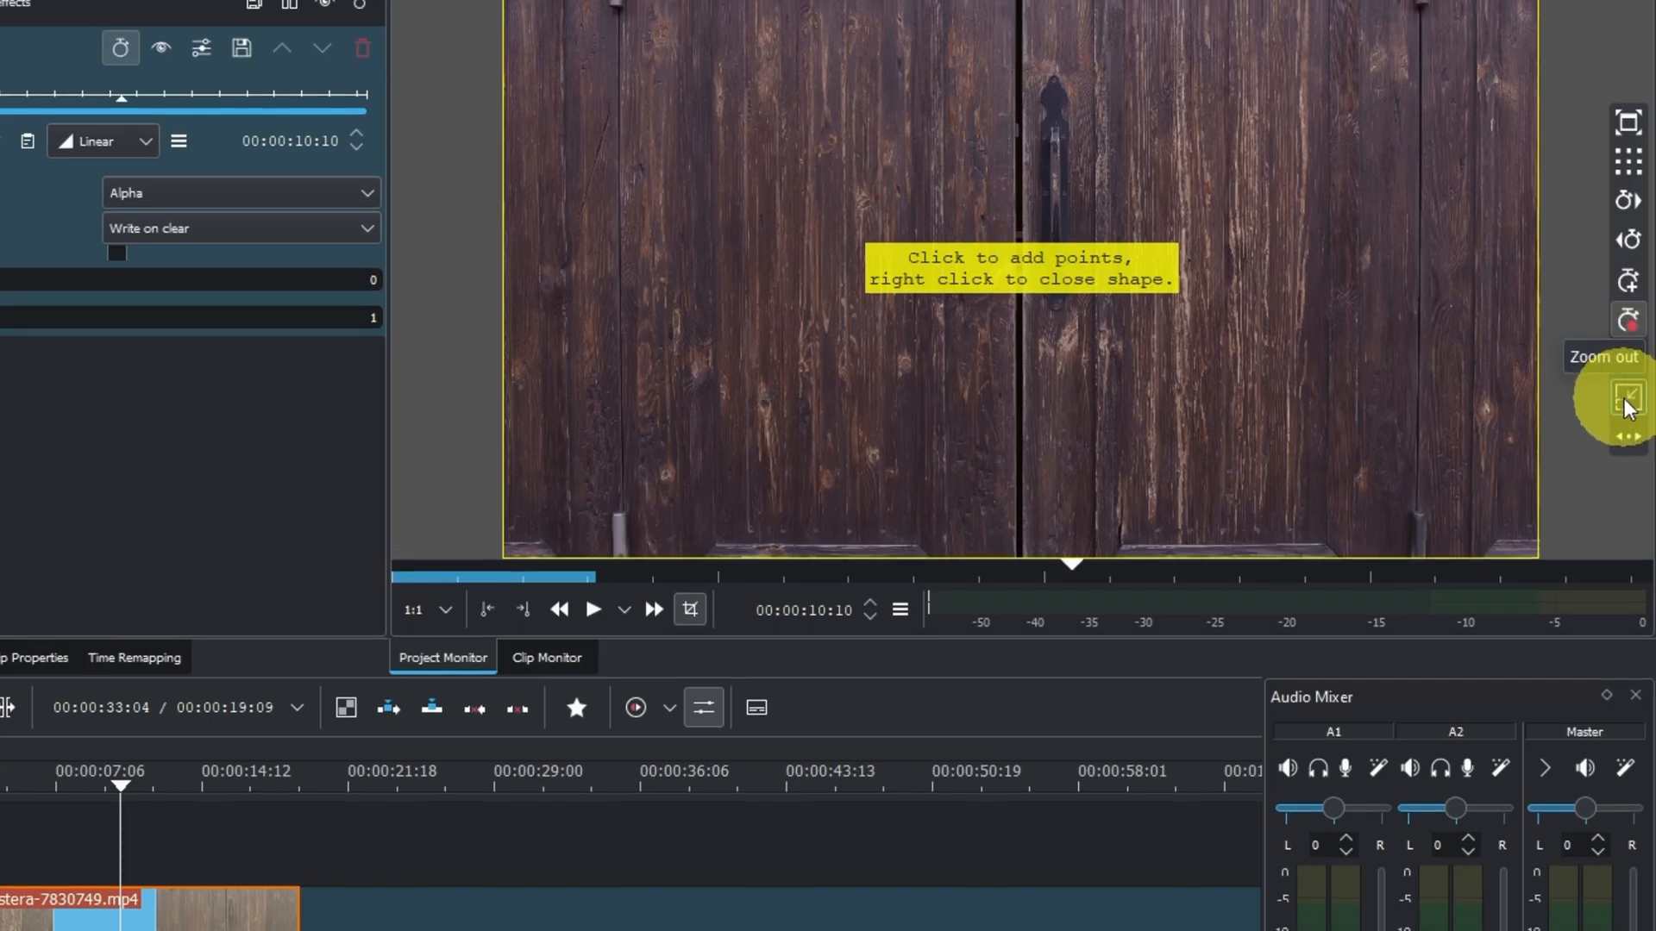
- Draw and close a rotoscoping shape around the left half of the door so the right half goes black
click(1628, 397)
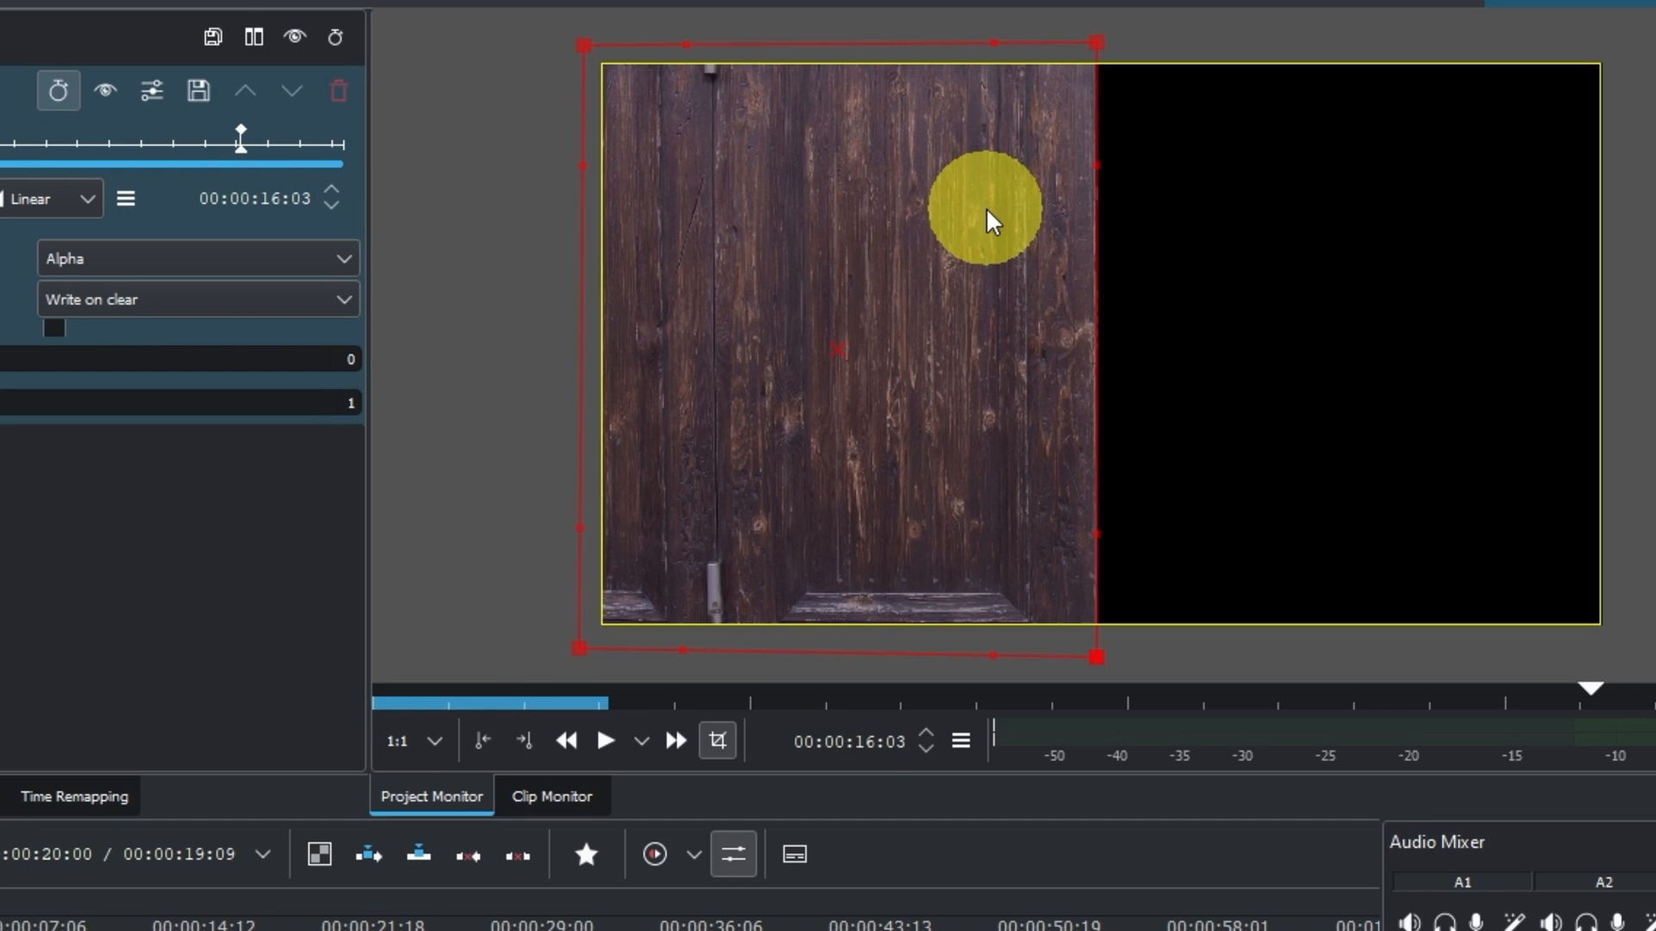
drag(989, 206, 1012, 324)
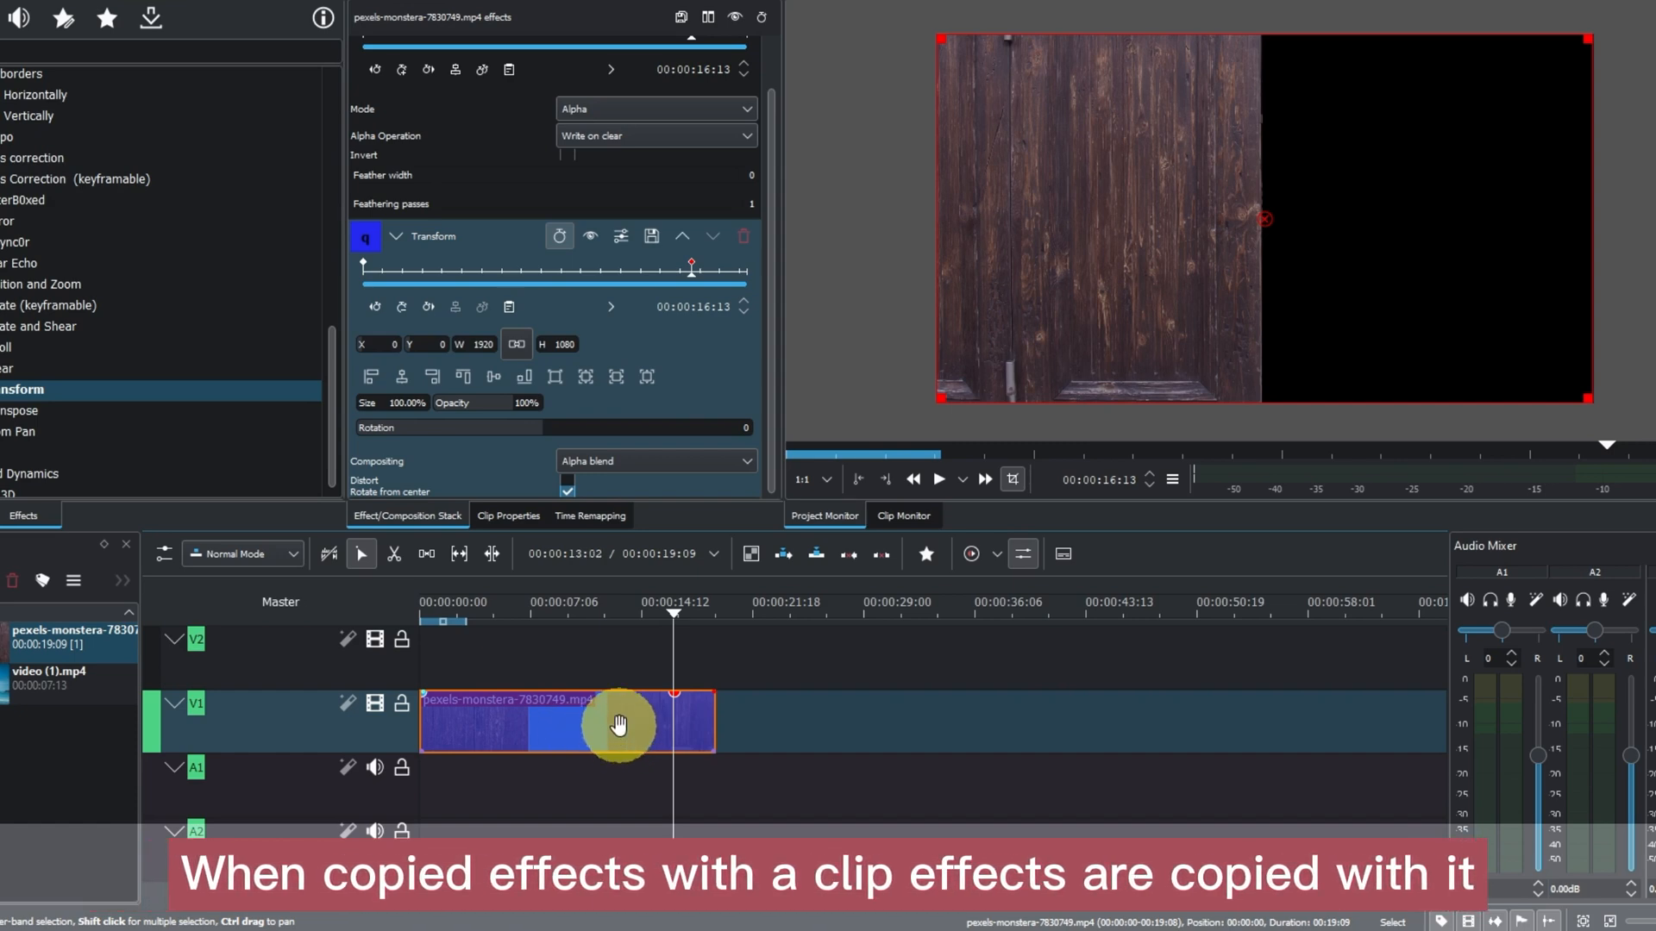
- Copy the masked door clip to V2 and align it at 00:00:00:00 above the original
right_click(619, 725)
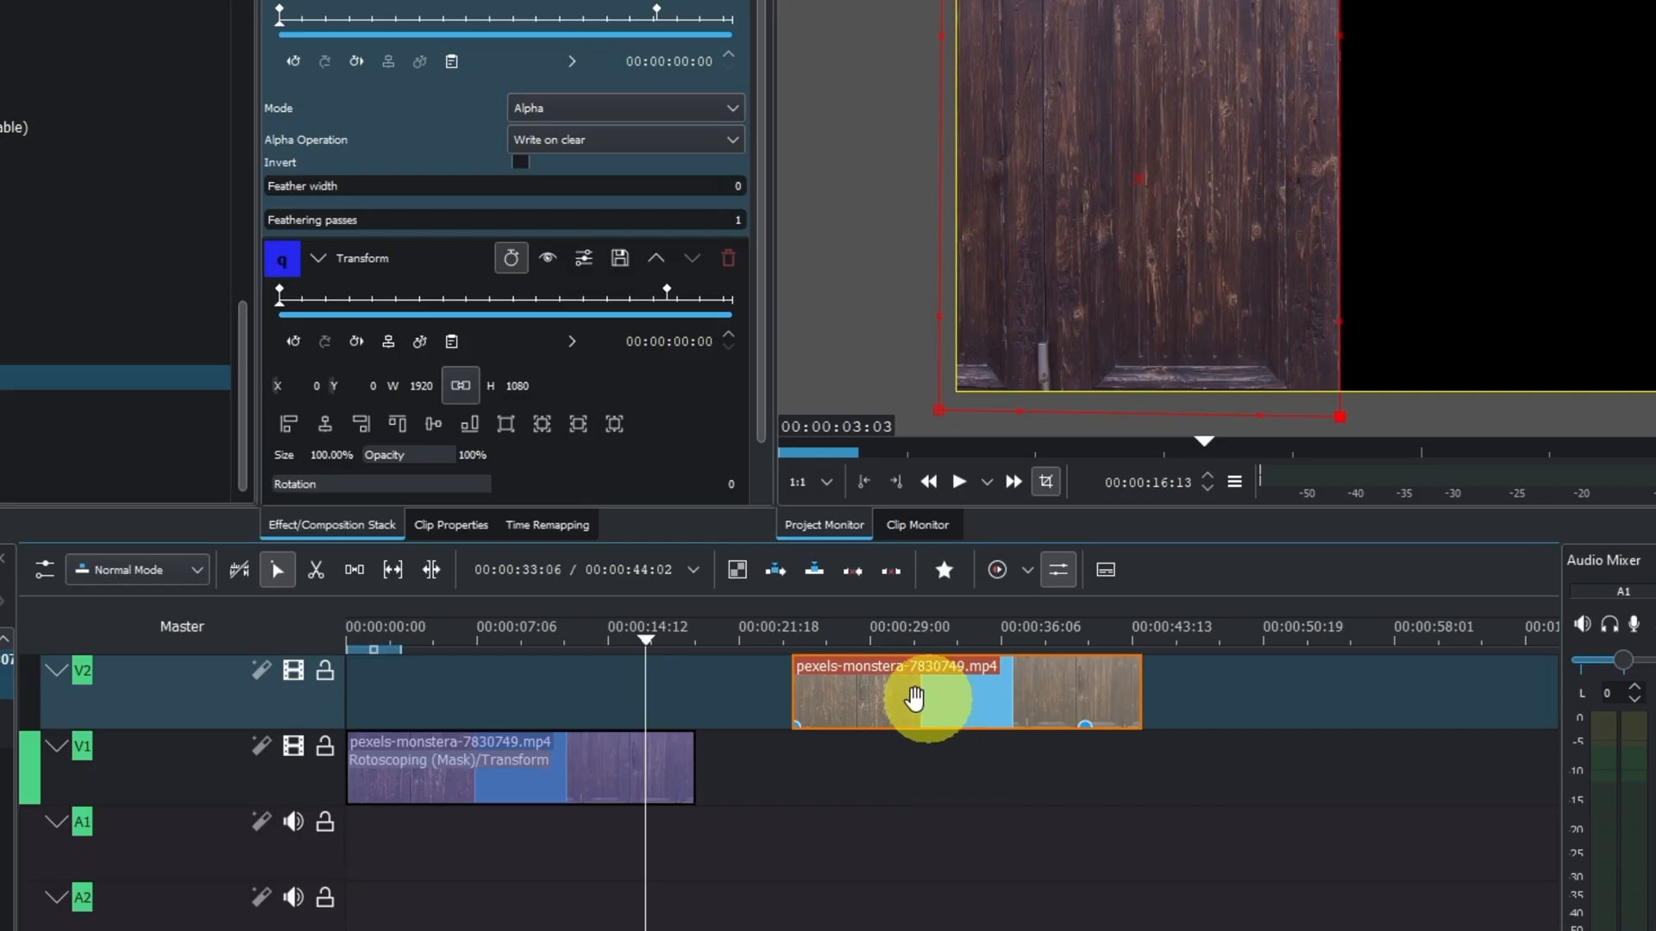
drag(914, 700, 450, 700)
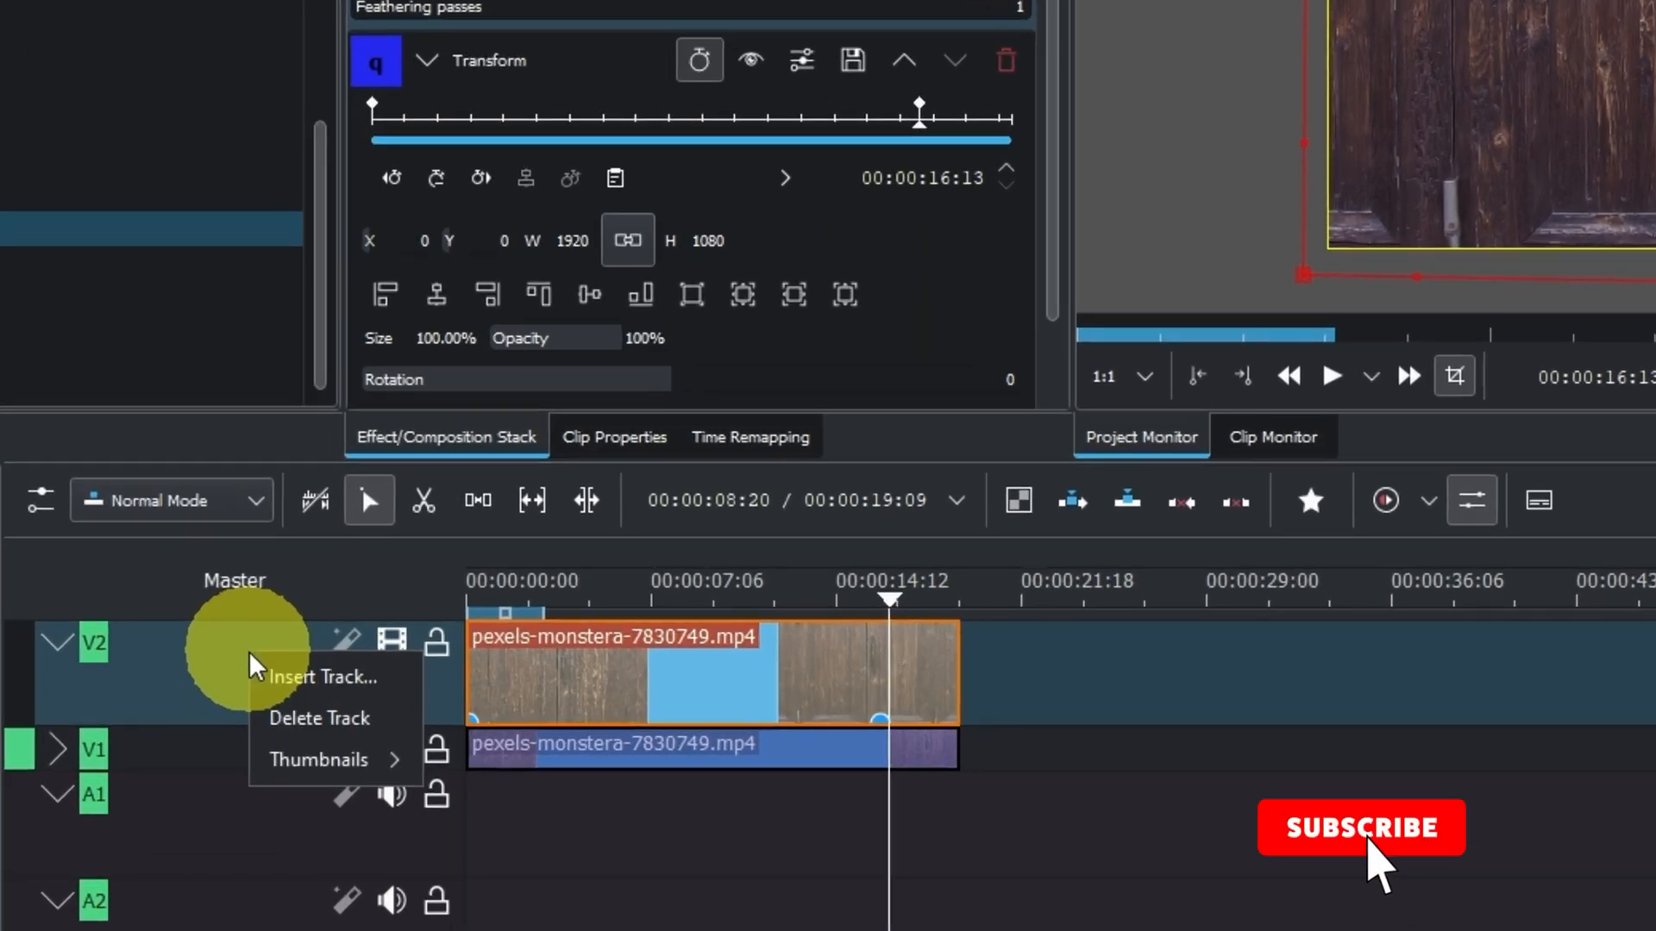
- Insert a video track above V2 and place the beach video on the freed bottom track
click(323, 678)
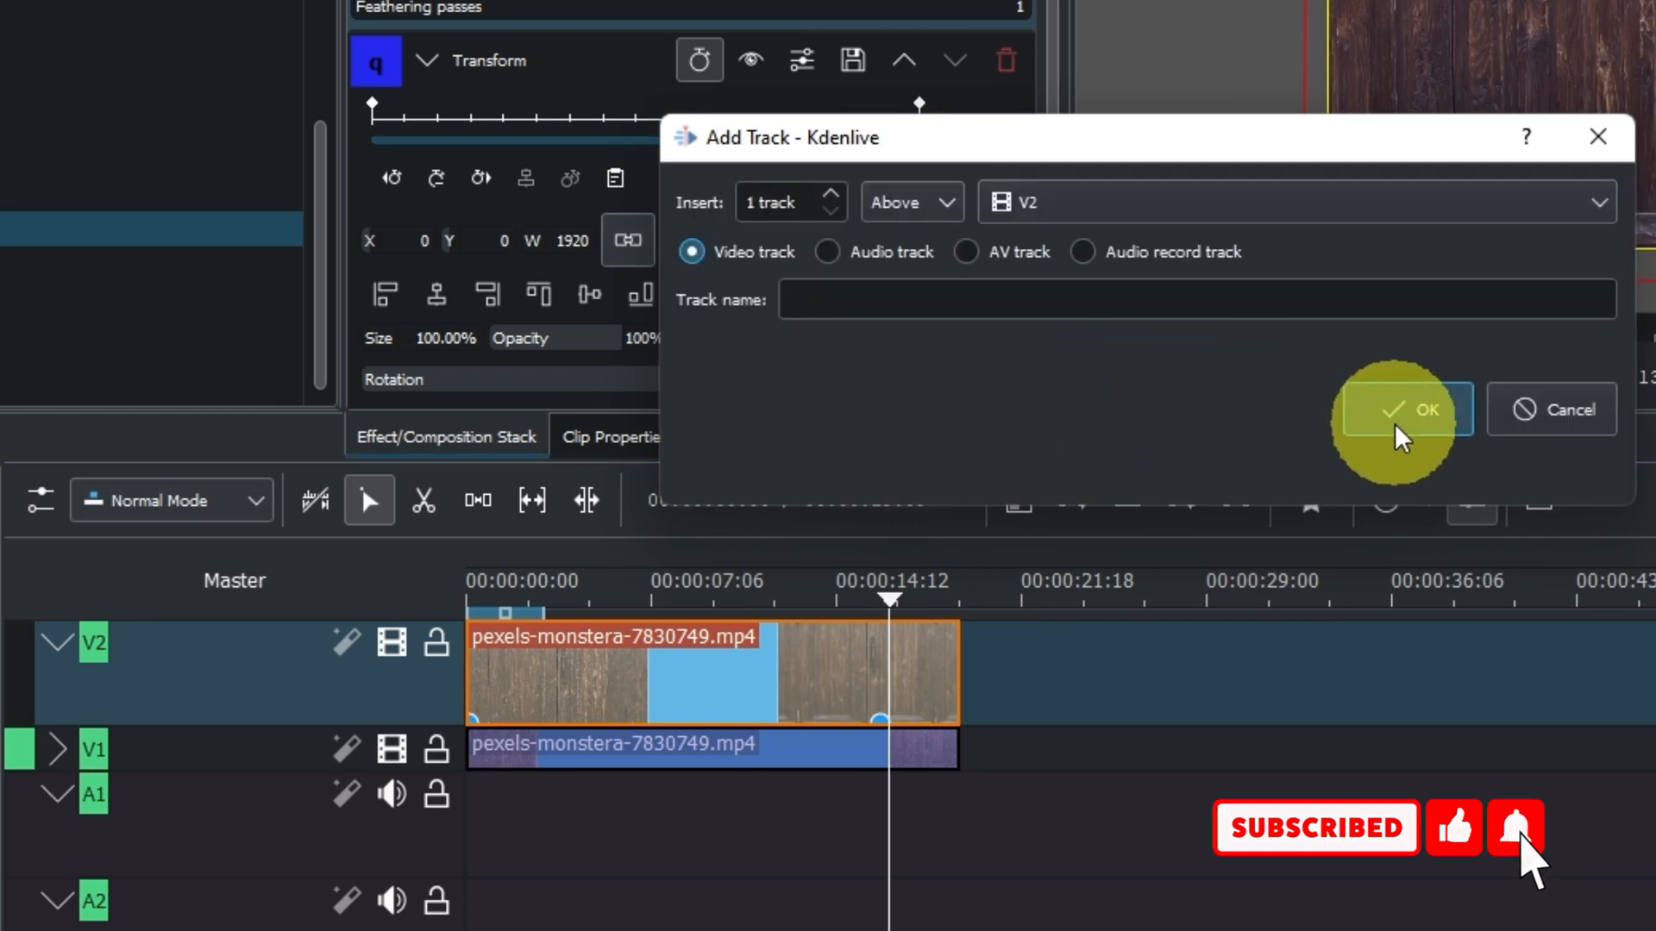
click(1405, 410)
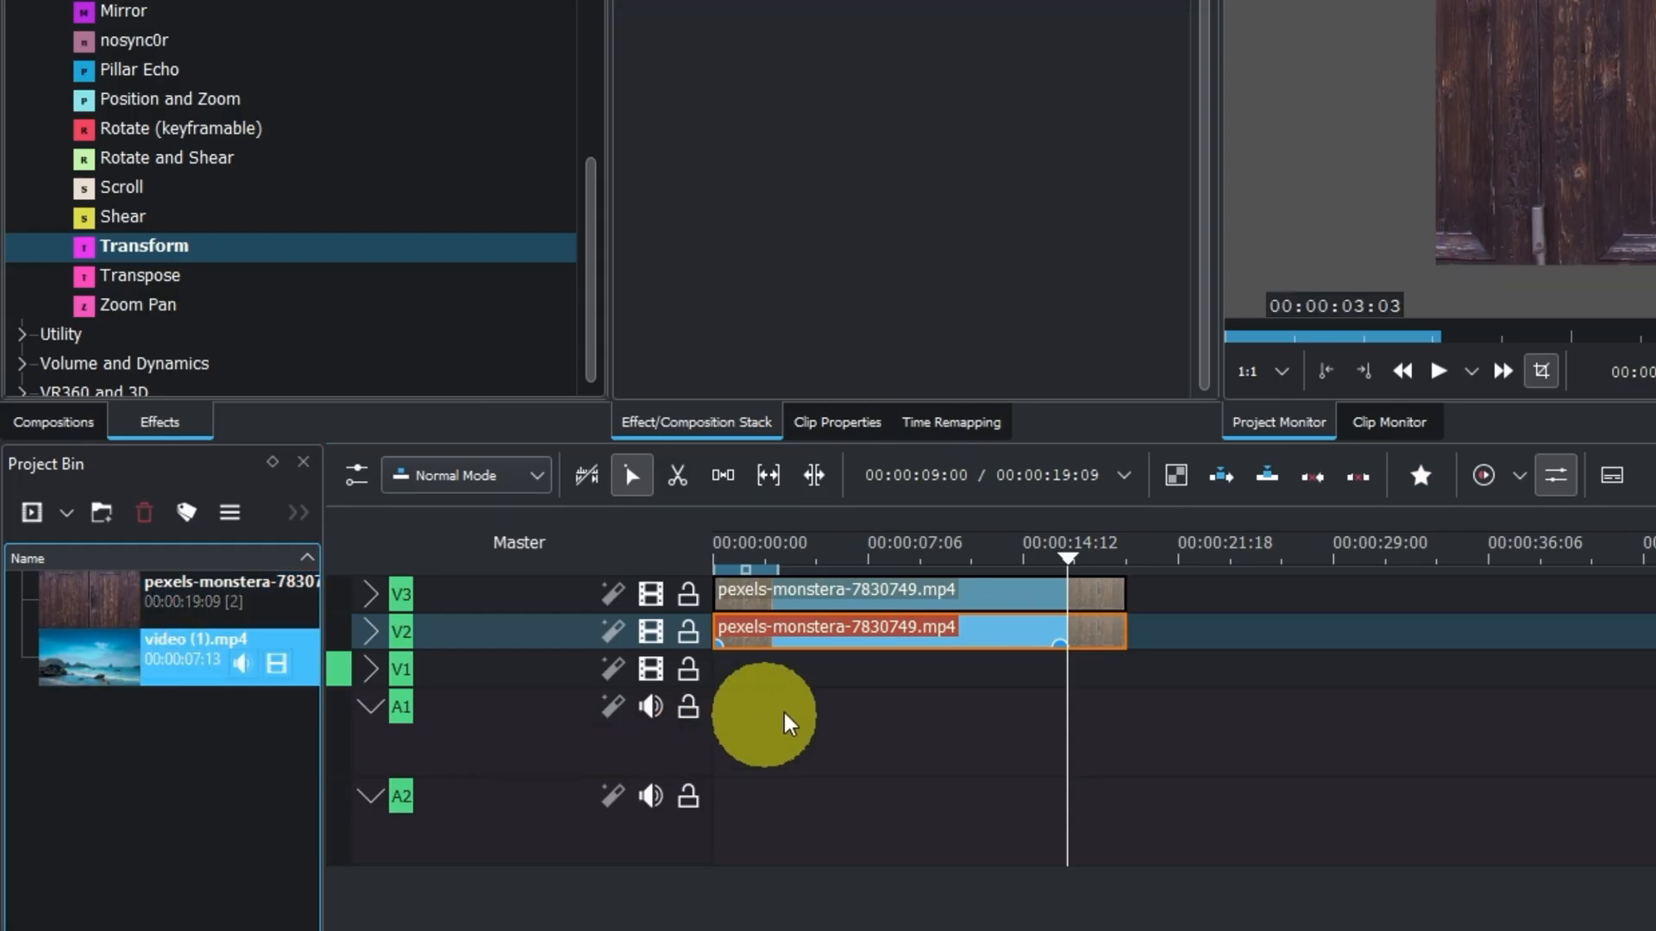
drag(89, 659, 1140, 687)
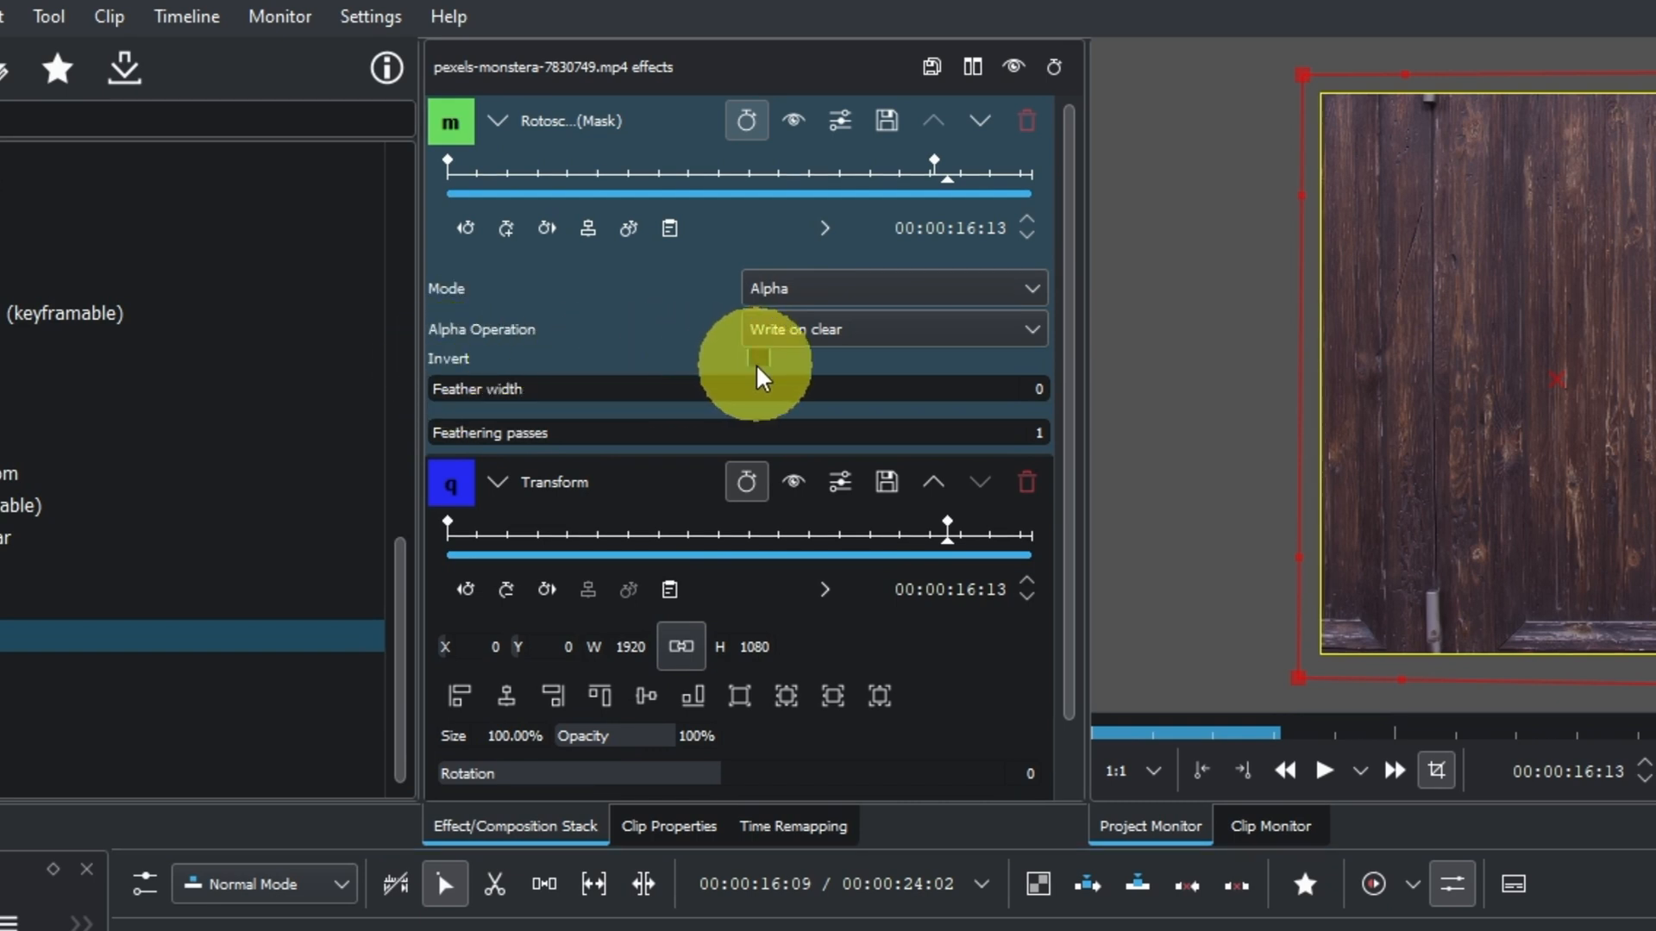
- Tick Invert in the copied clip's Rotoscoping (Mask) settings to show the other door half
click(758, 358)
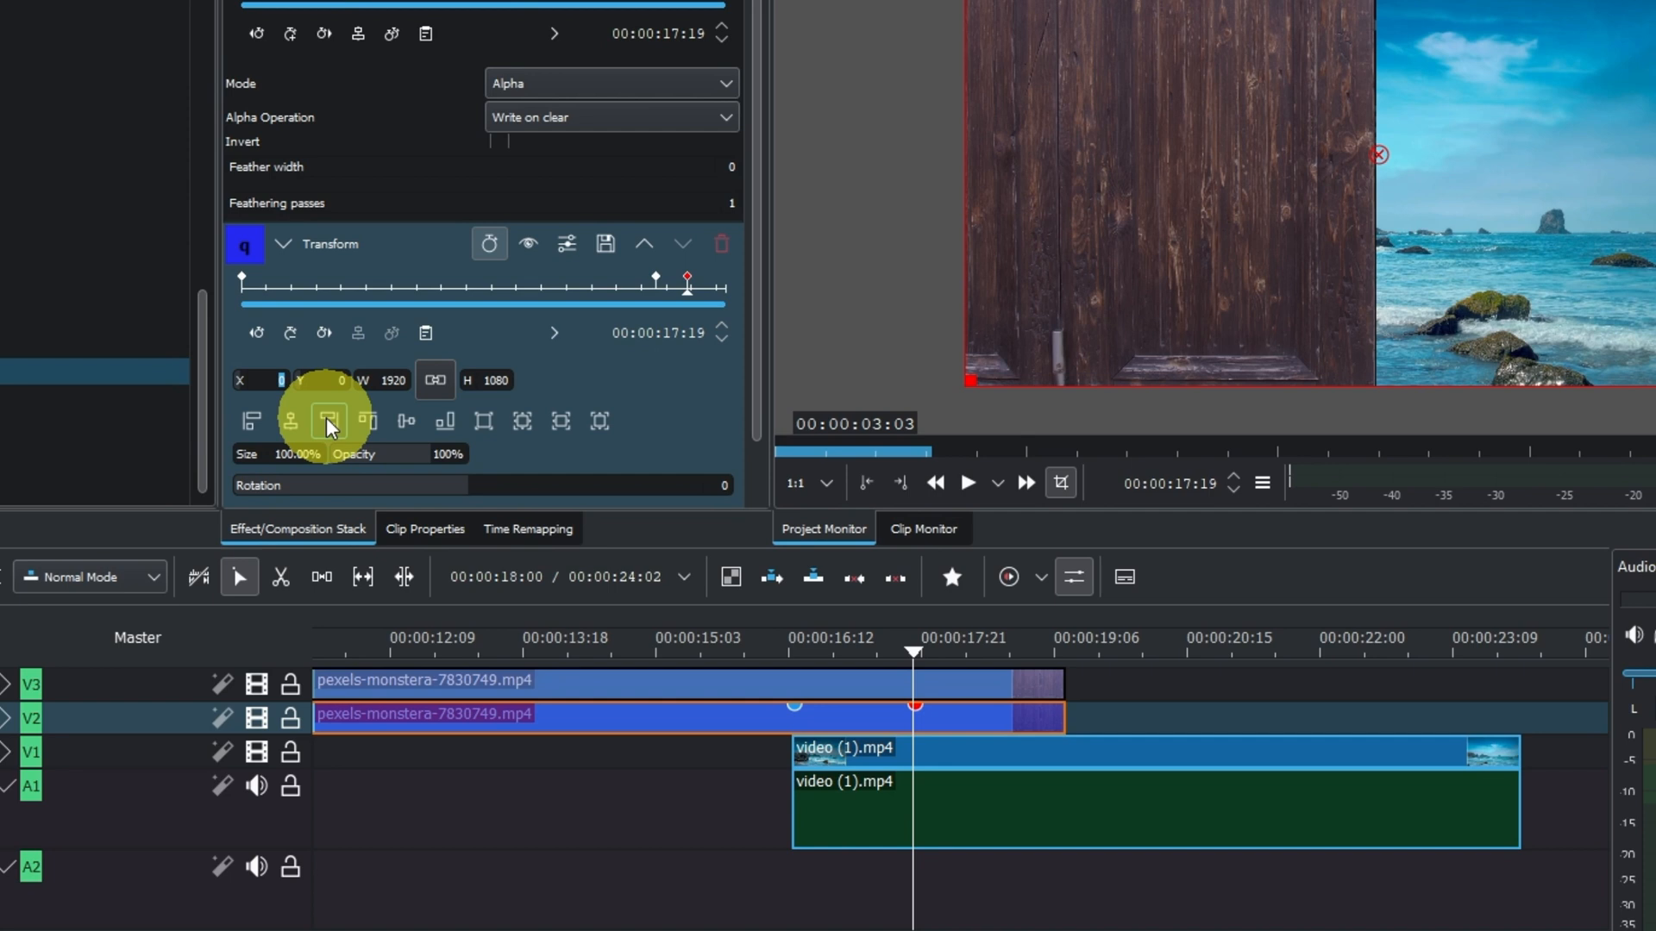
mouse_move(328, 422)
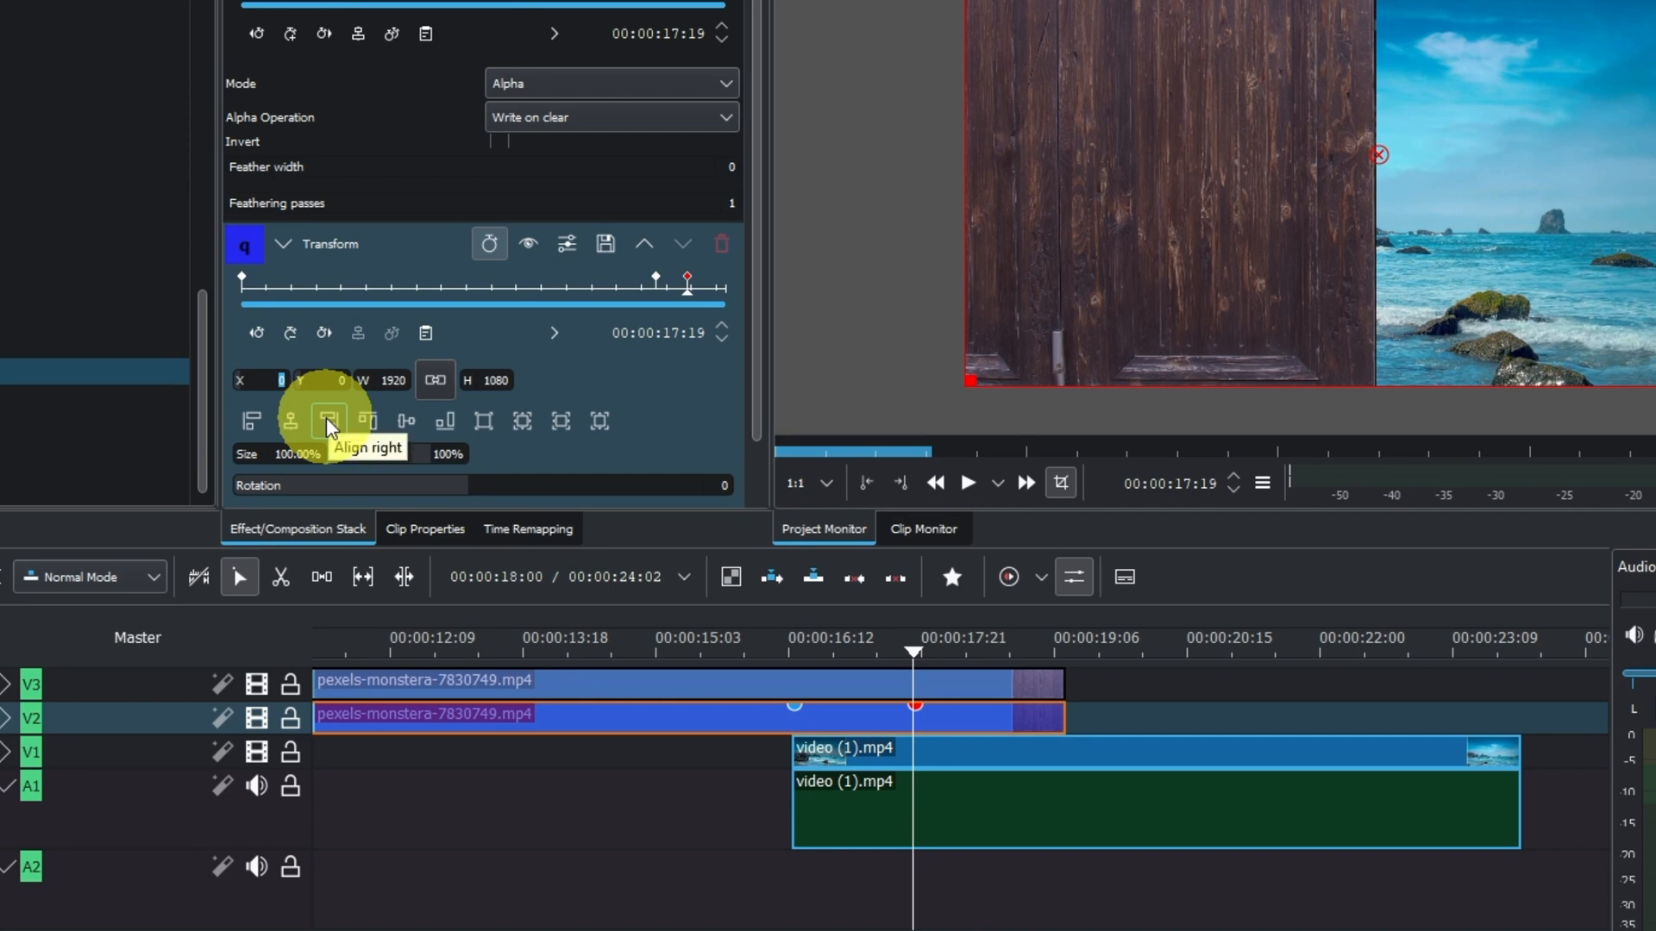